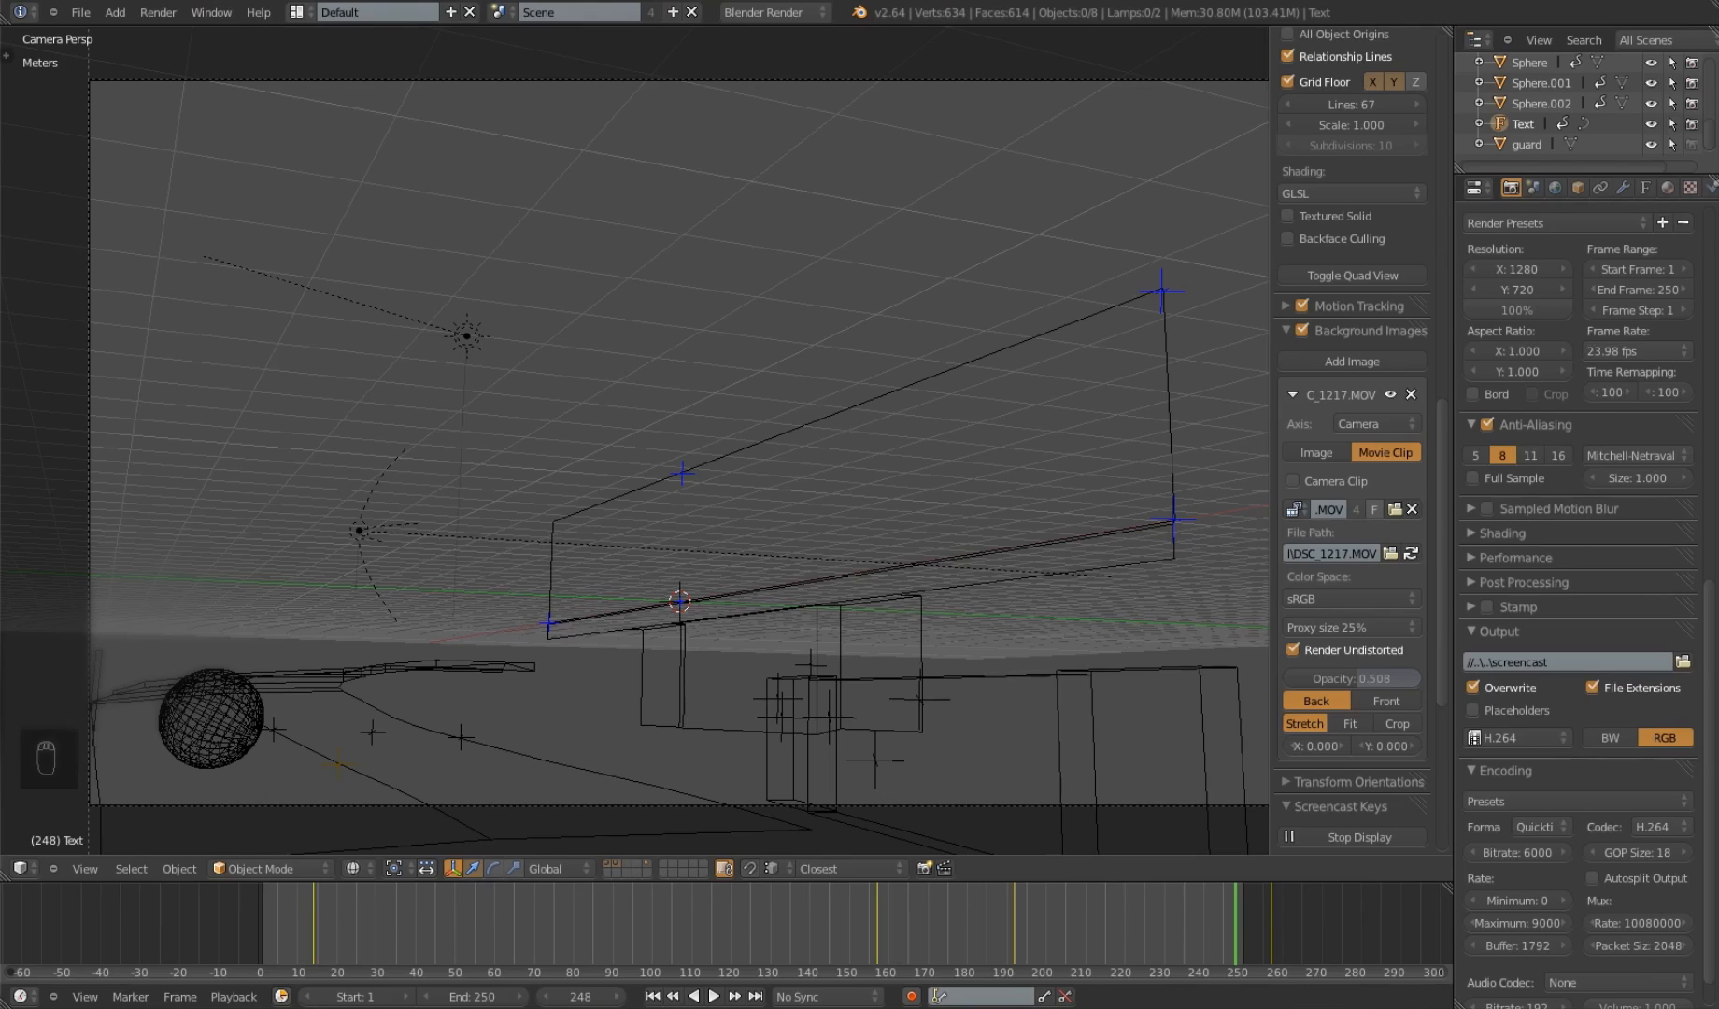
pyautogui.moveTo(1509, 188)
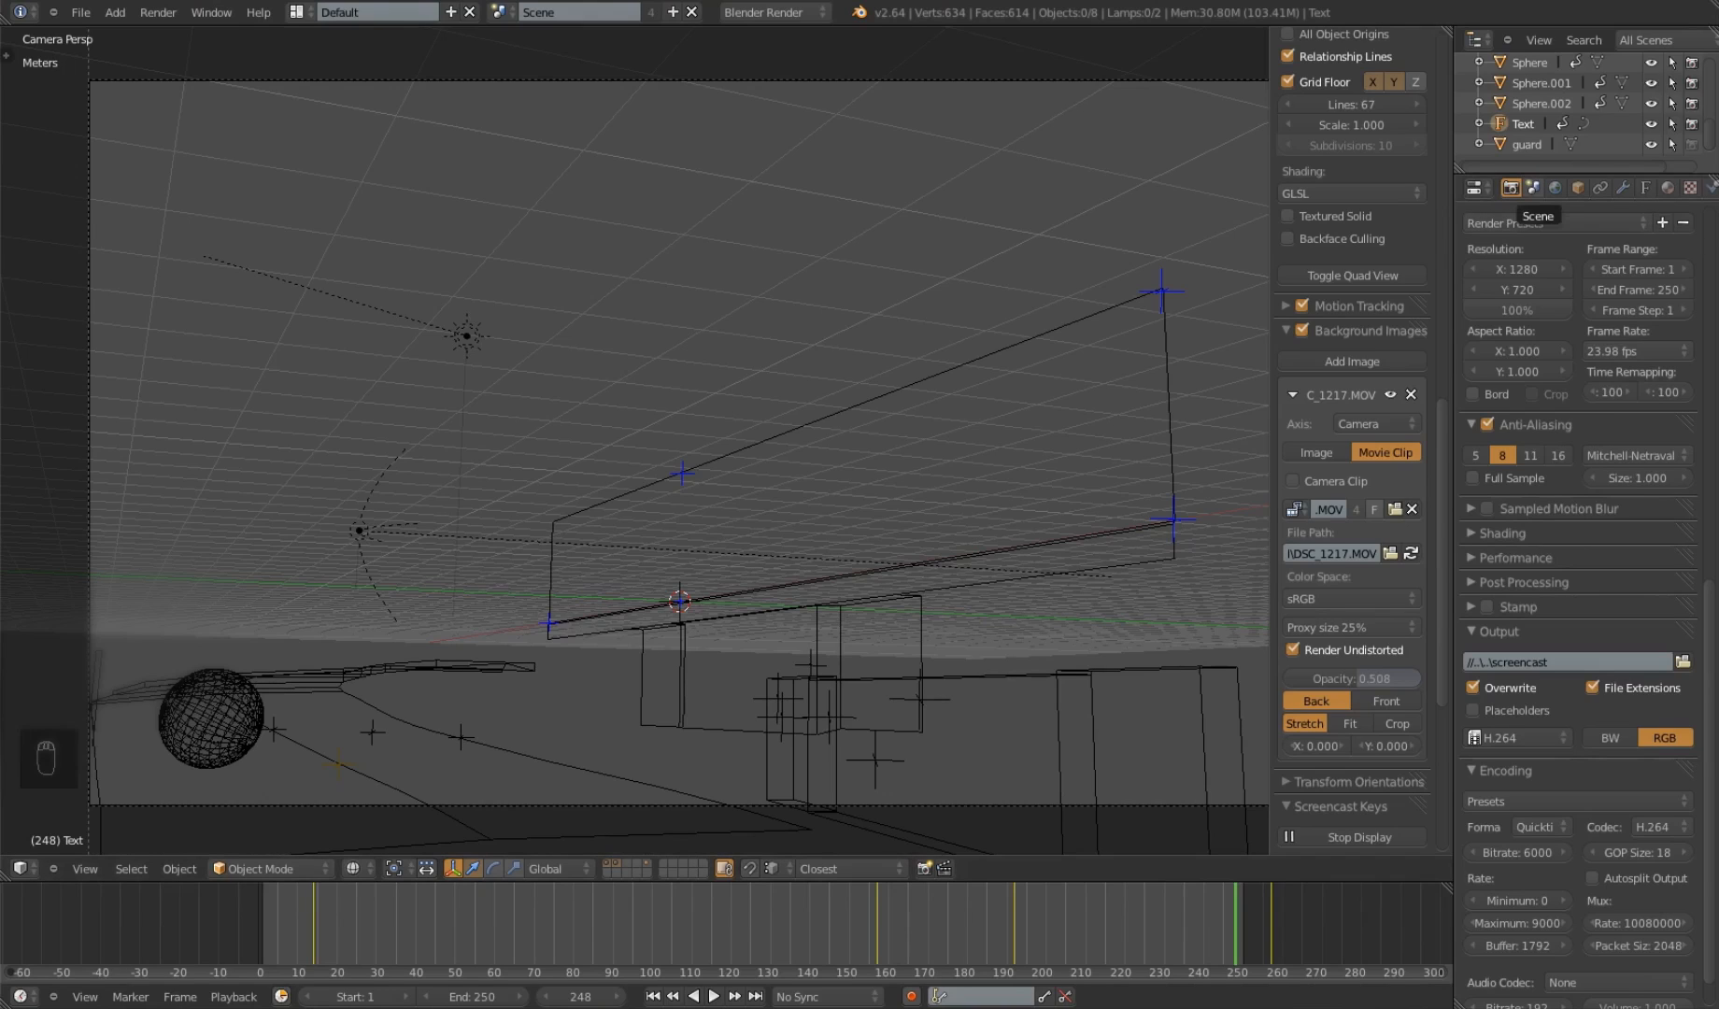
# Step: Show the Scene properties so the Color Management panel is visible
pyautogui.click(1532, 188)
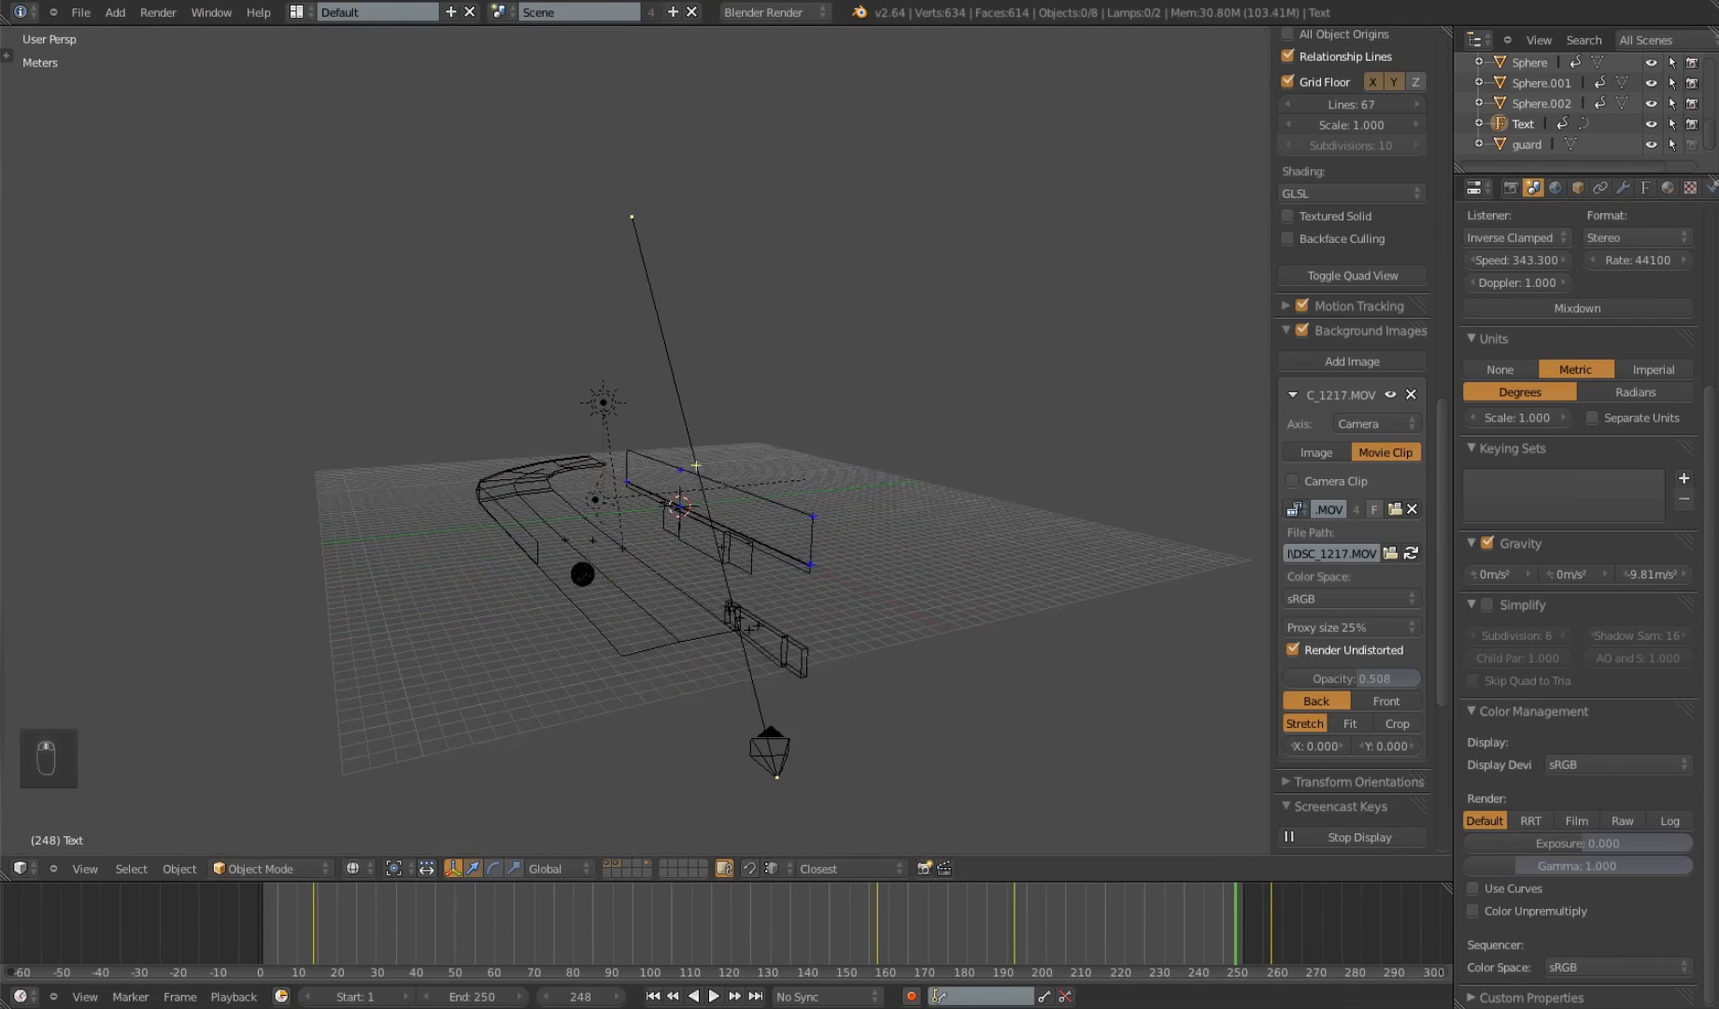
# Step: Render frame 248 showing the white CGI sphere composited into the building footage
pyautogui.press('NUMPAD_0')
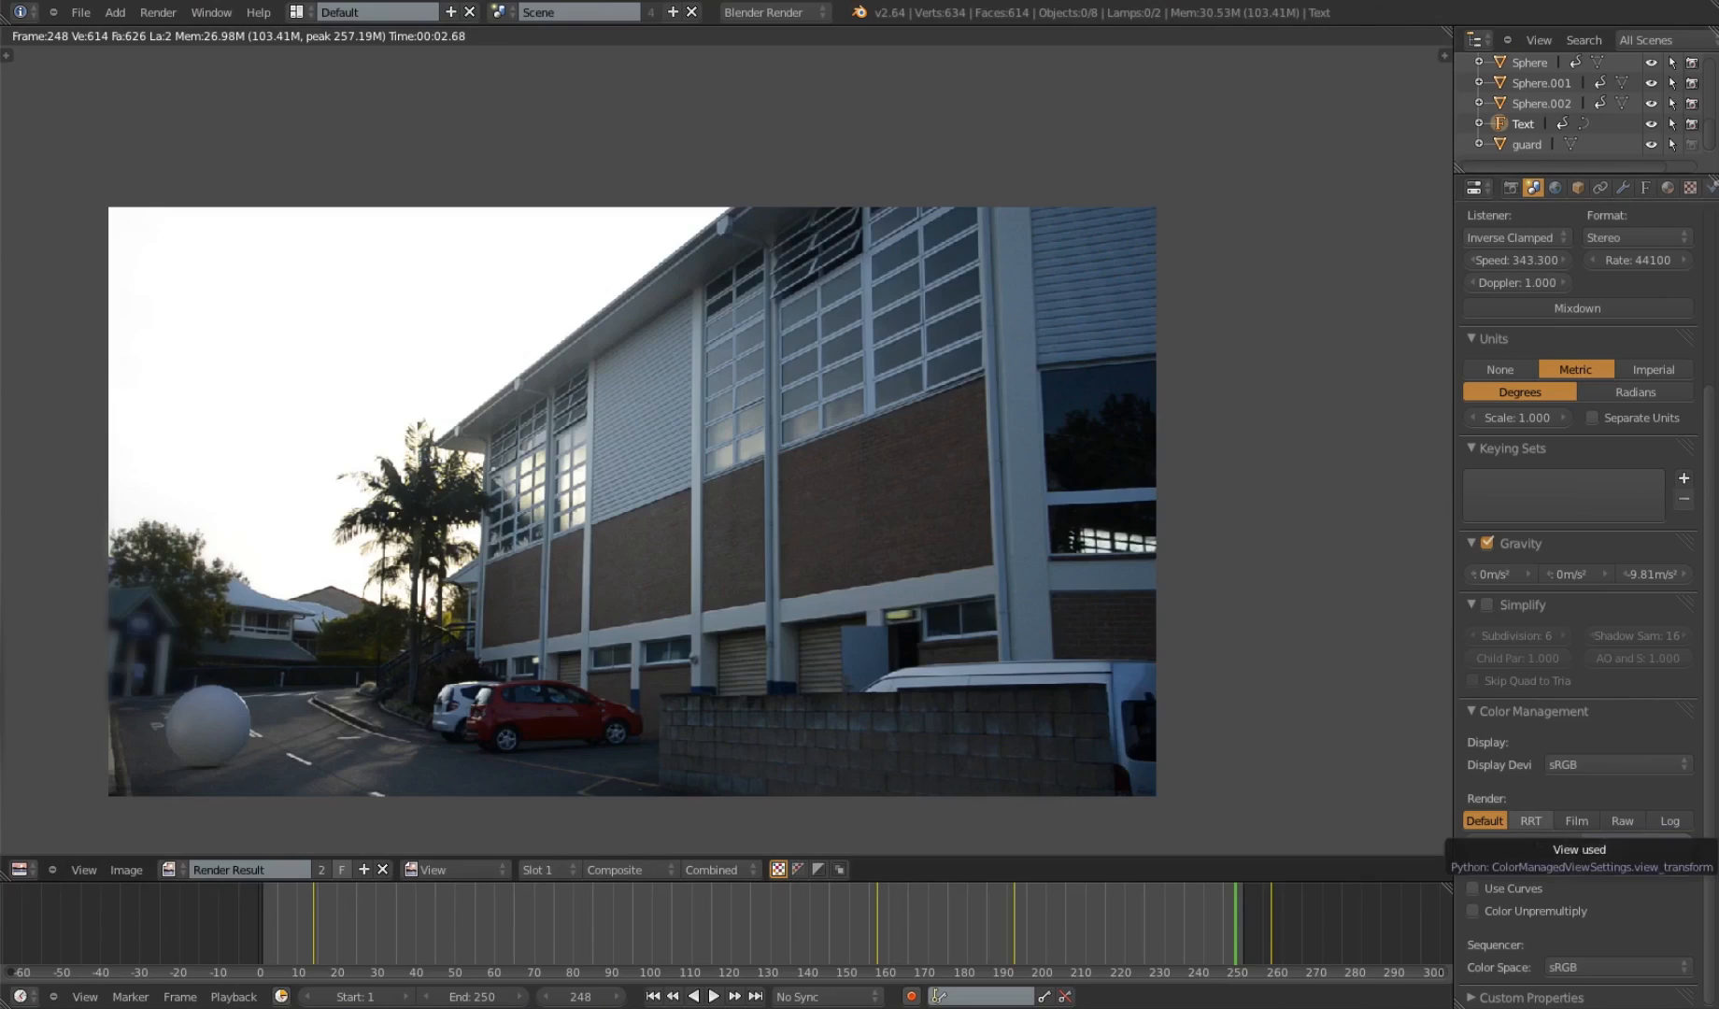
# Step: Preview the render with the RRT transform, then switch the view transform to Film
pyautogui.click(1530, 821)
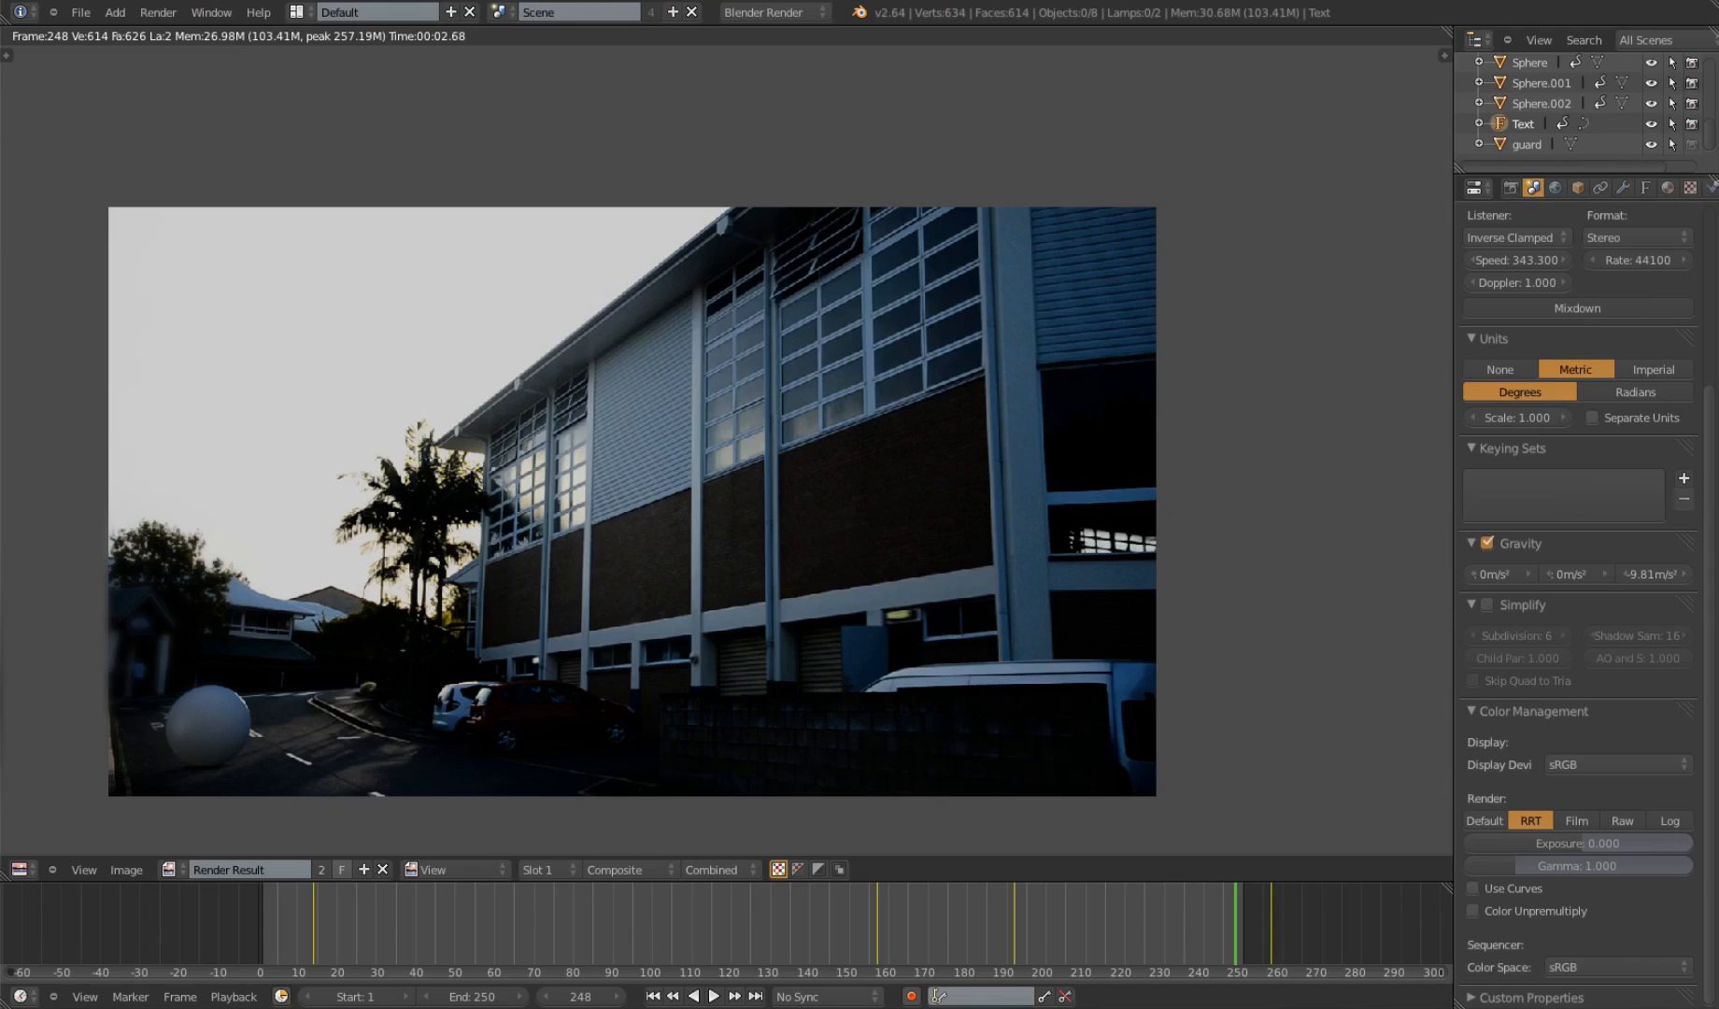
pyautogui.click(1575, 822)
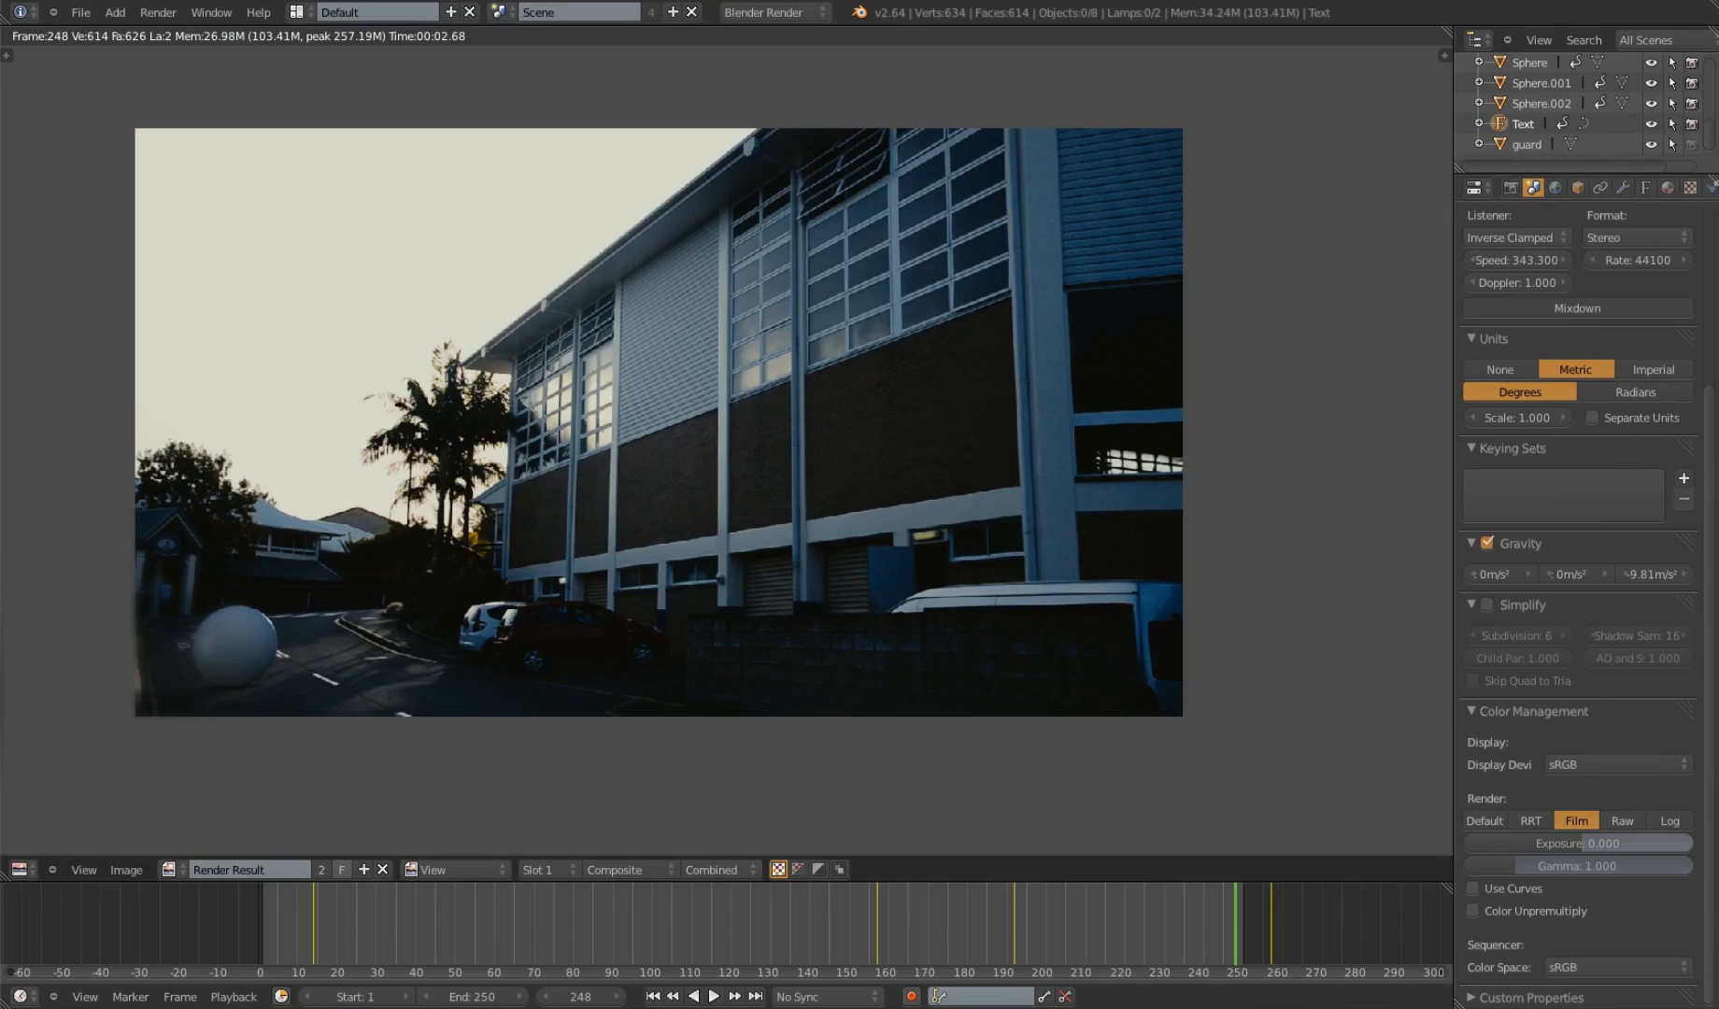
# Step: Raise and lower exposure on the Film render, then return it to 0
pyautogui.moveTo(1579, 843); pyautogui.dragTo(1633, 843)
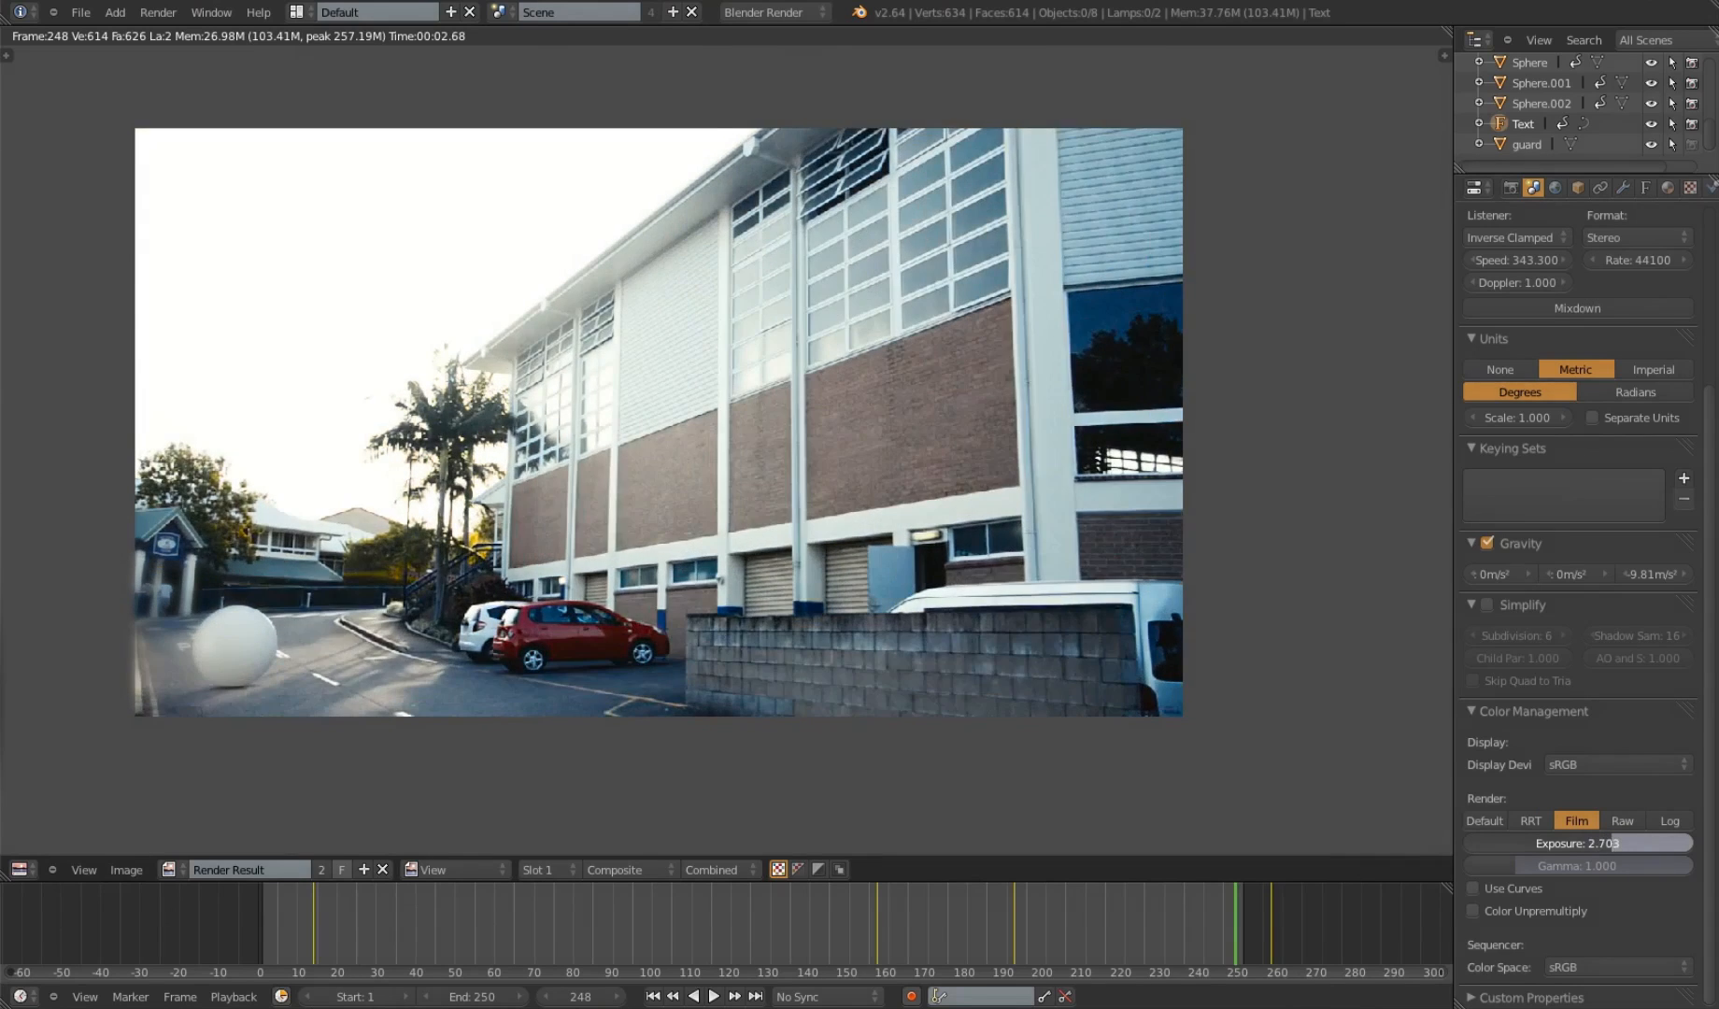
pyautogui.moveTo(1577, 843); pyautogui.dragTo(1491, 842)
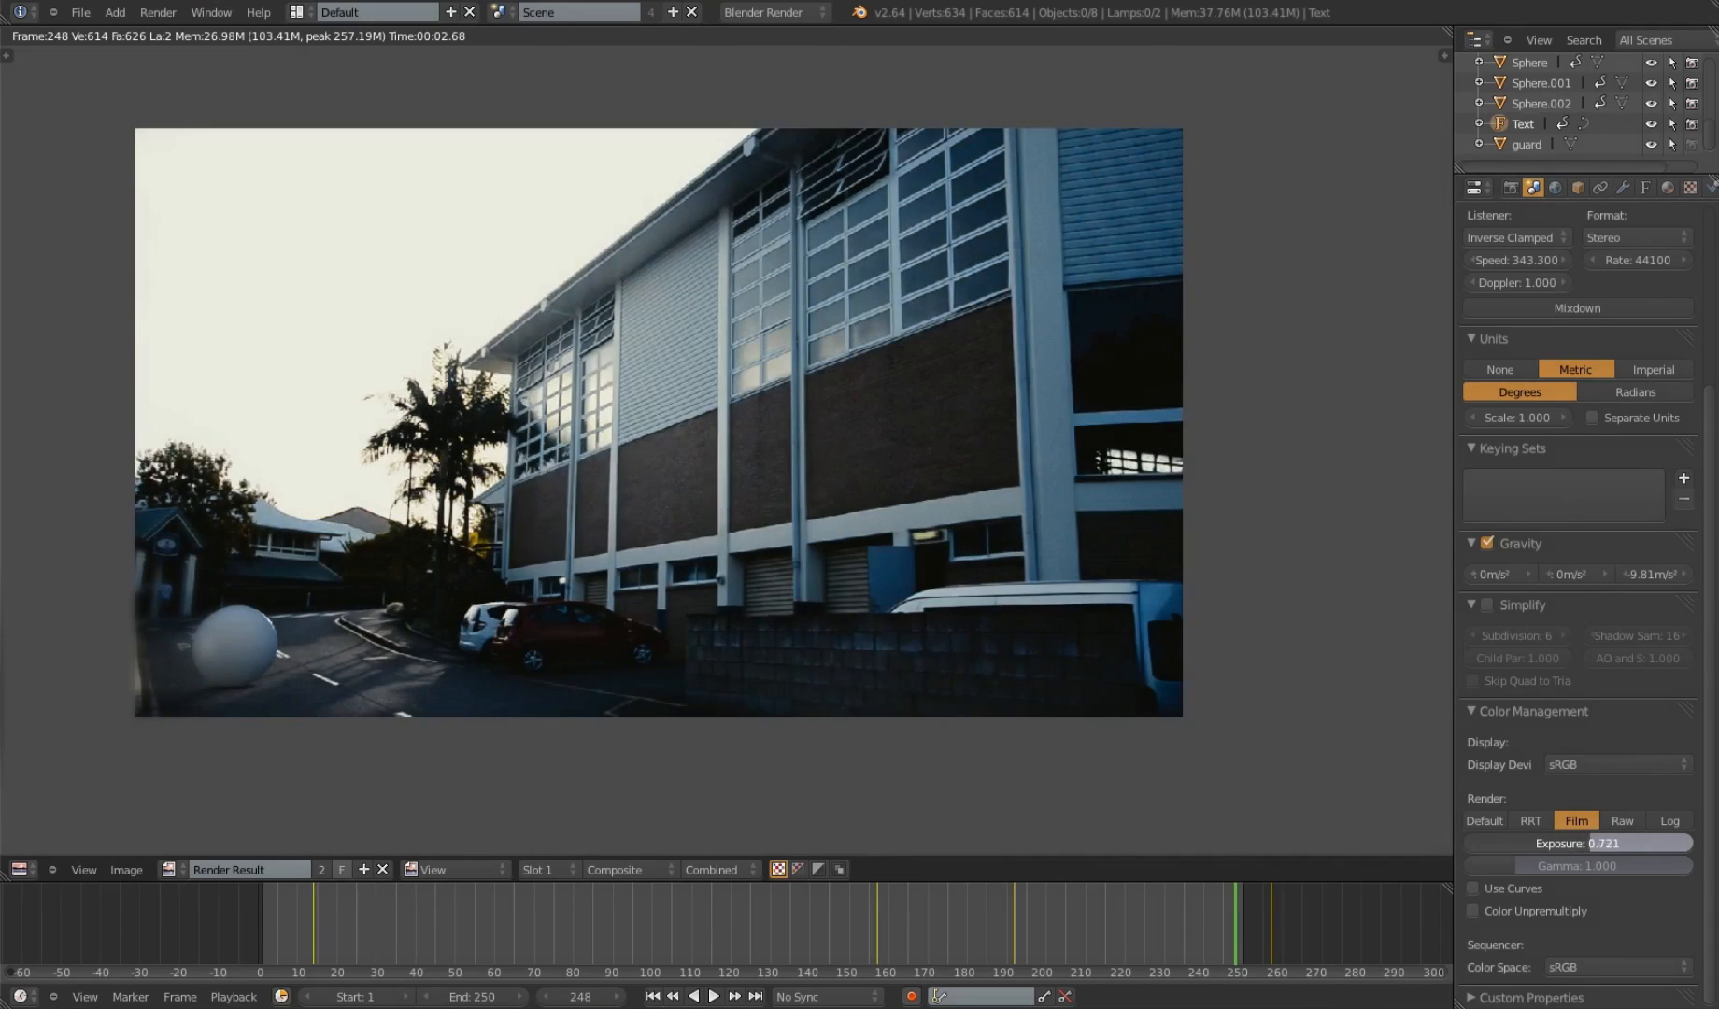
pyautogui.moveTo(1534, 865); pyautogui.dragTo(1633, 865)
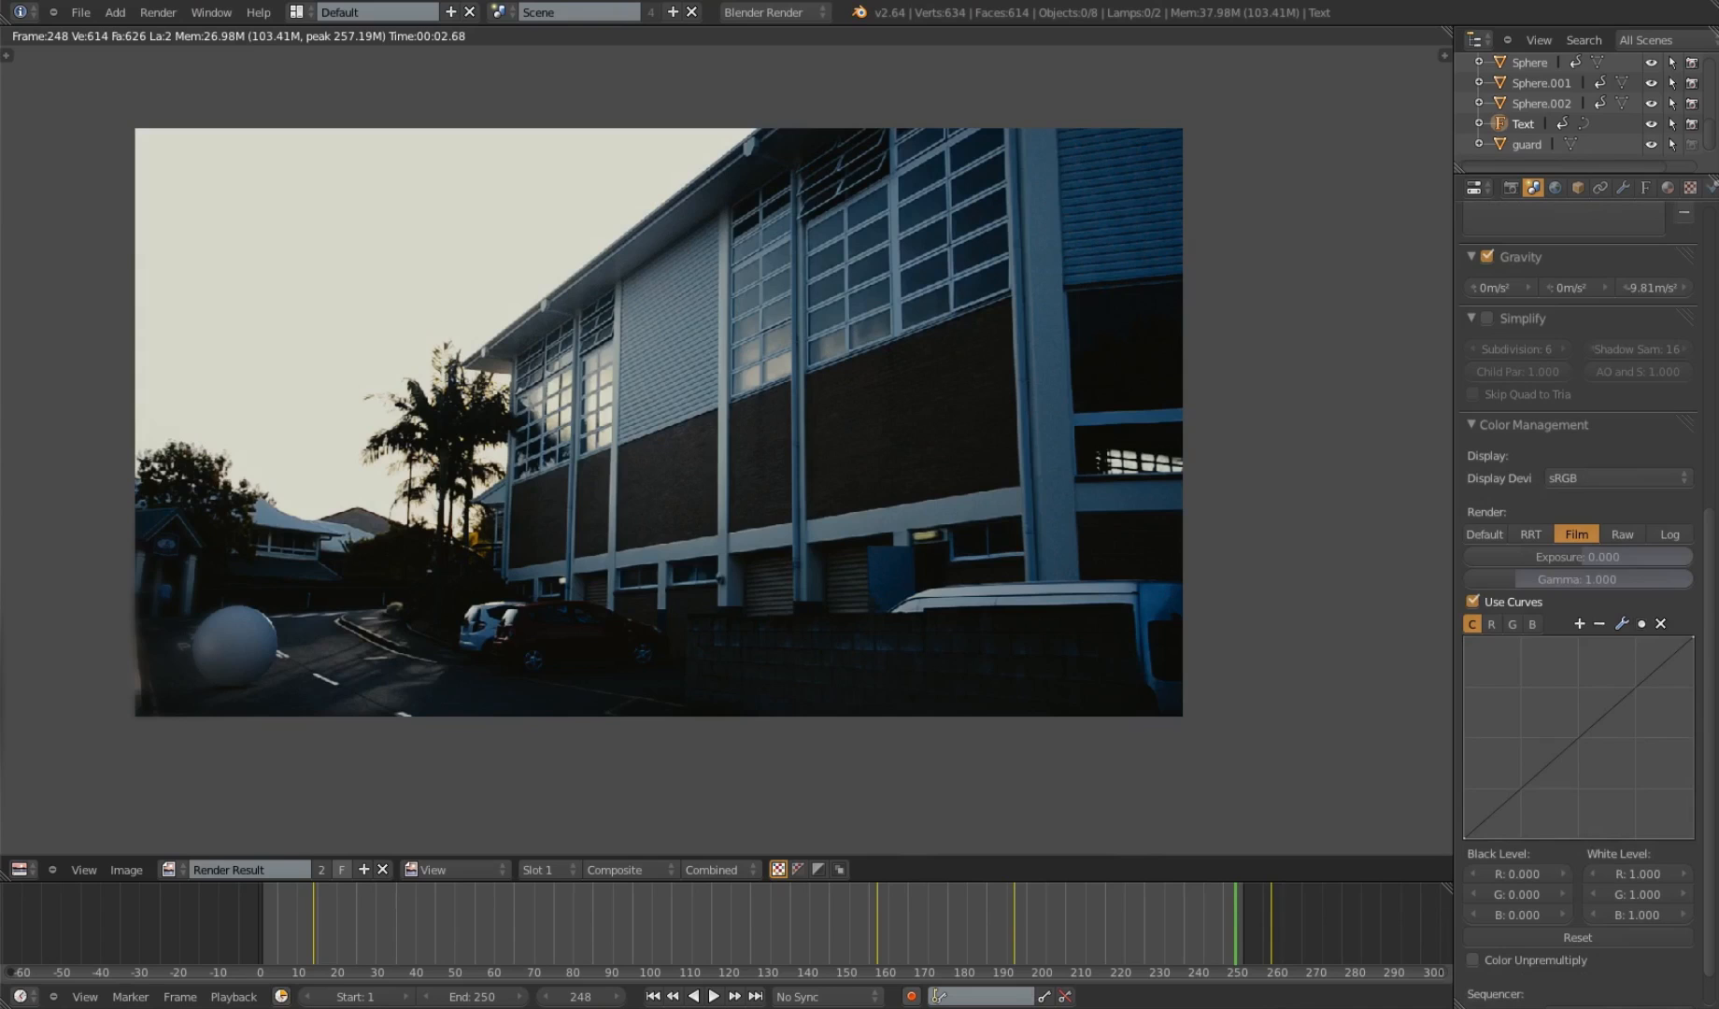
# Step: Add curve points and bend the combined curve into an upward arc brightening the midtones
pyautogui.click(1504, 826)
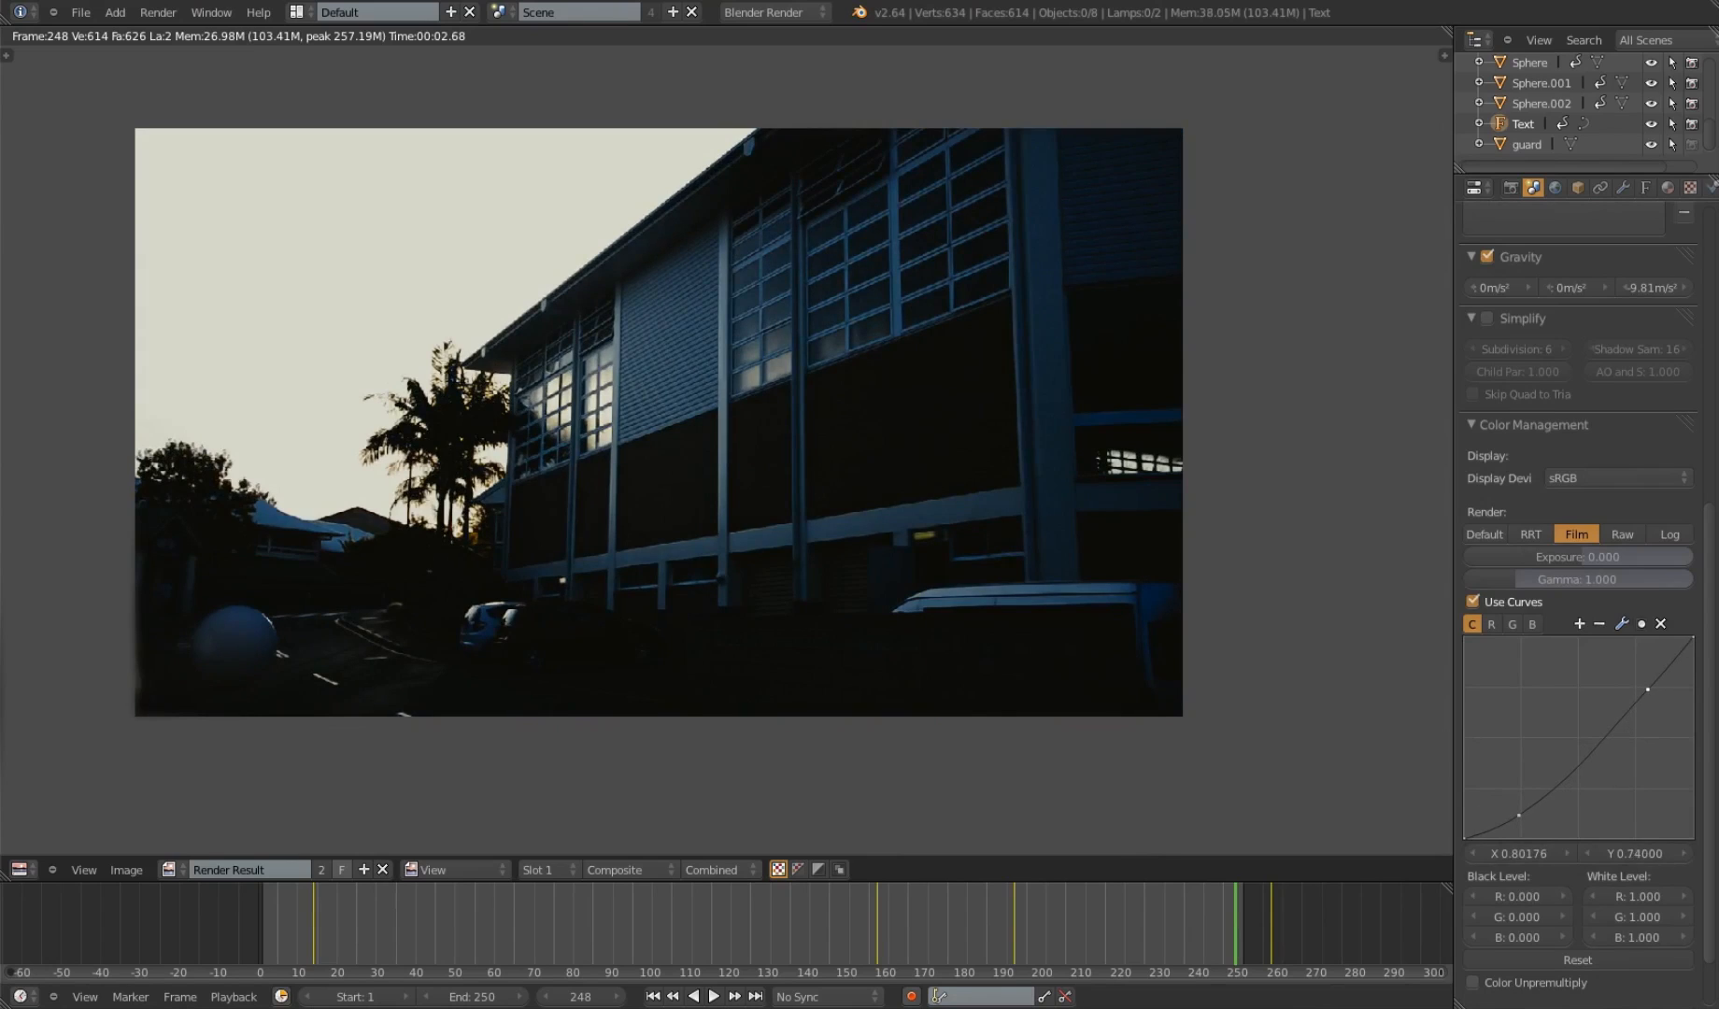
pyautogui.moveTo(1648, 690); pyautogui.dragTo(1646, 677)
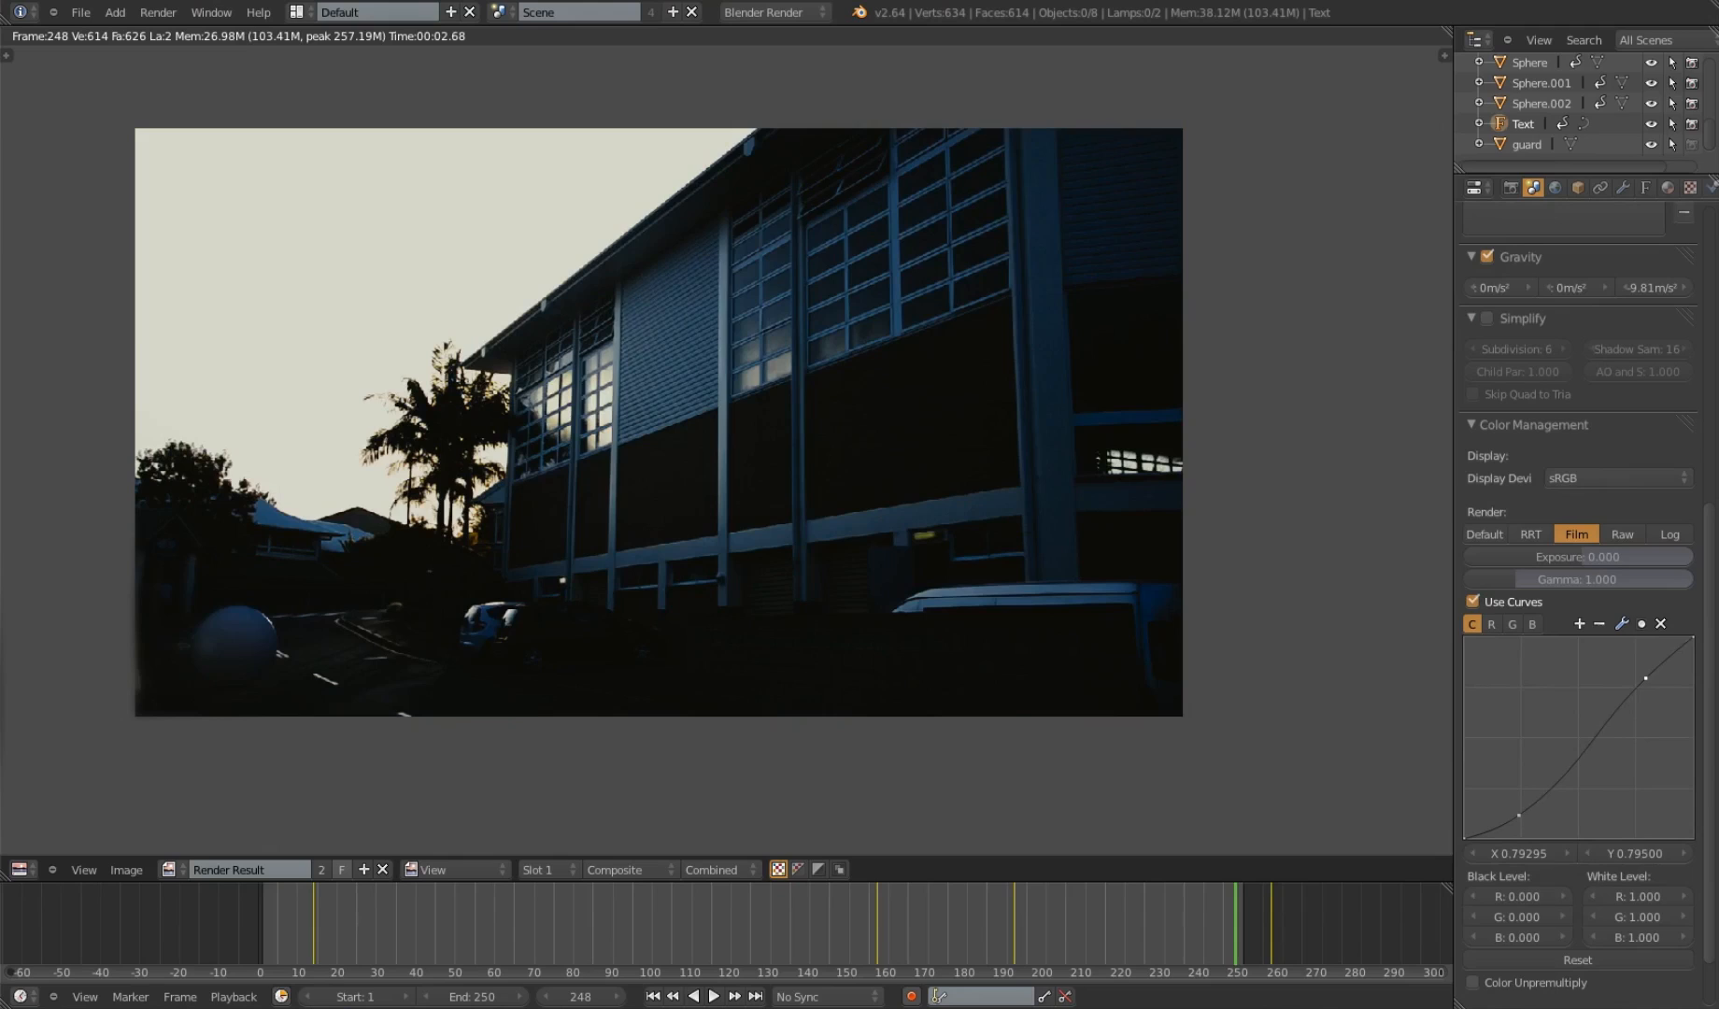
pyautogui.moveTo(1644, 676); pyautogui.dragTo(1644, 707)
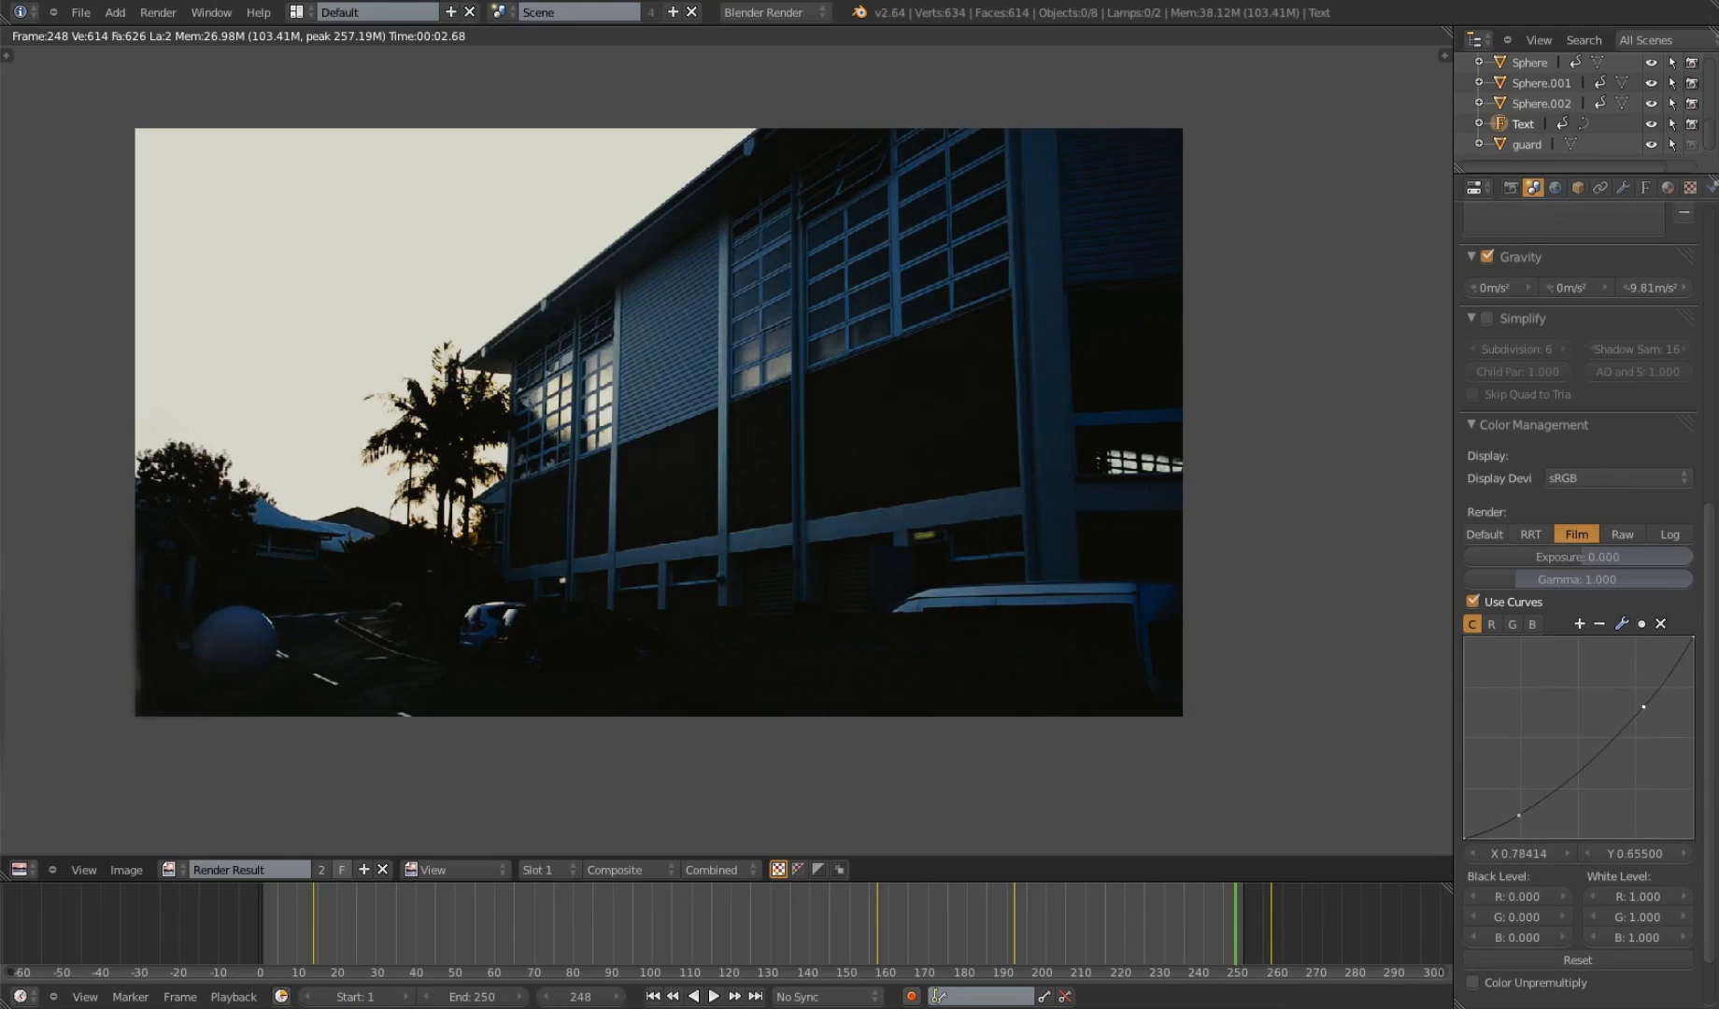
pyautogui.moveTo(1644, 708); pyautogui.dragTo(1633, 667)
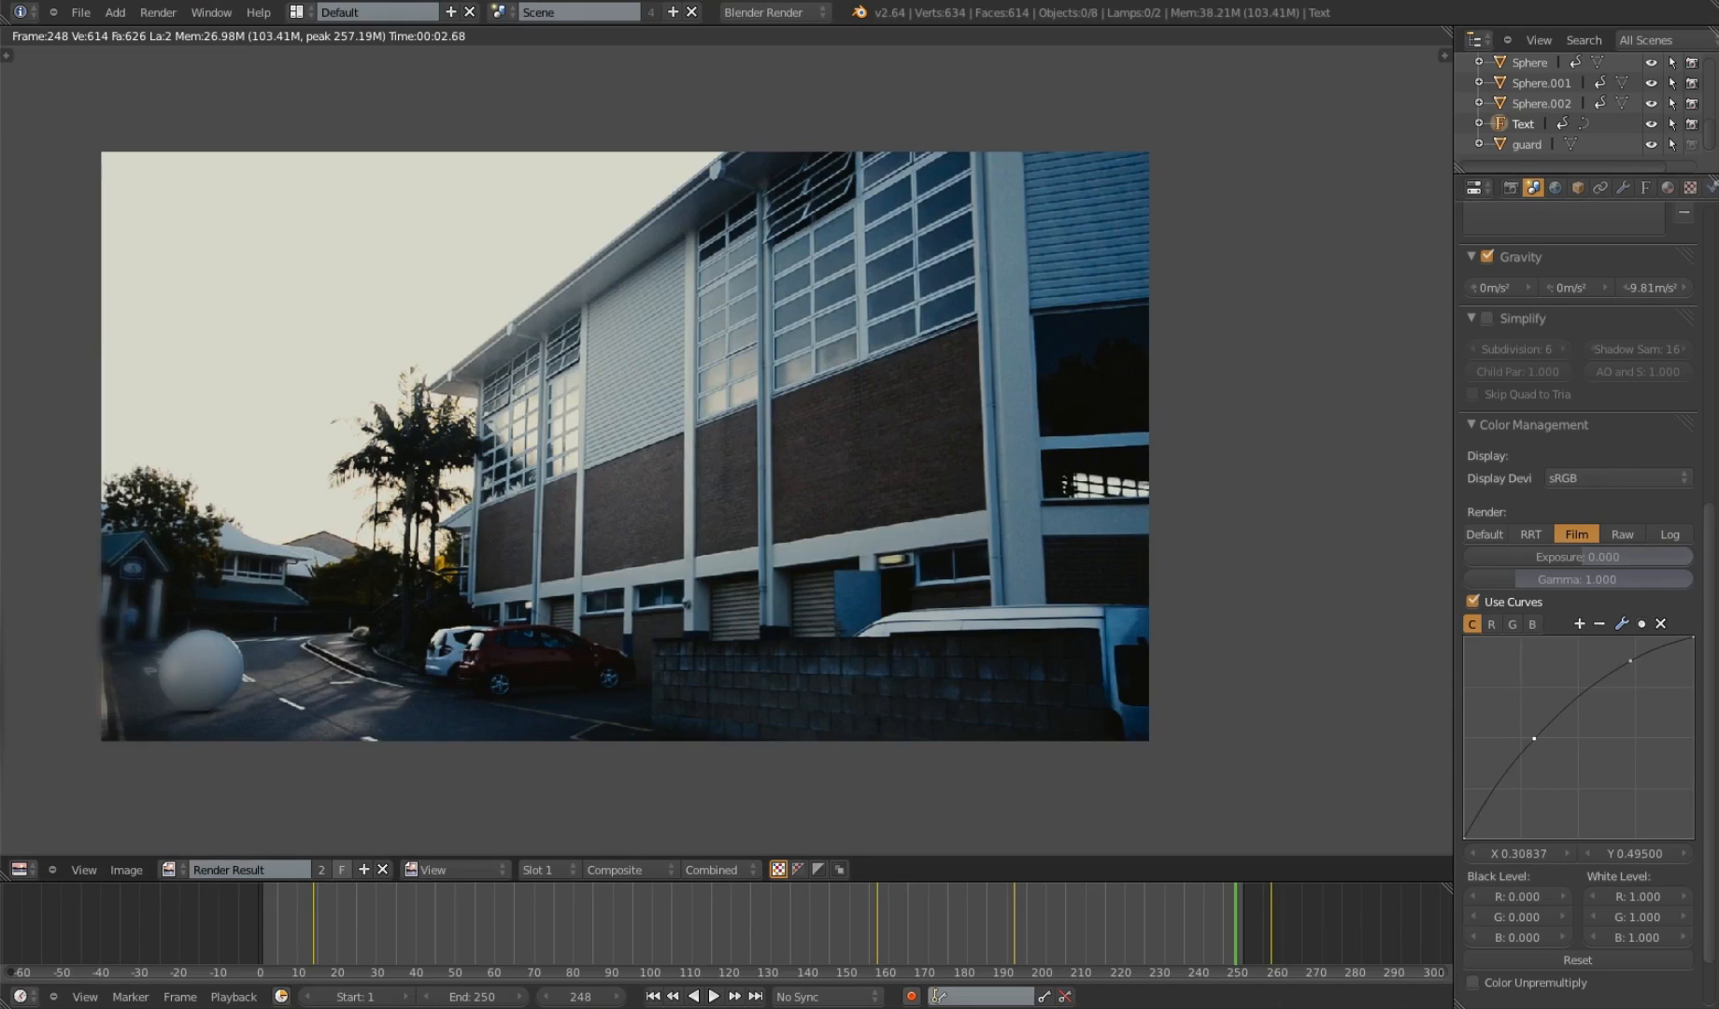
# Step: Compare the render under Raw with curves off, then leave the Log transform applied
pyautogui.click(1622, 534)
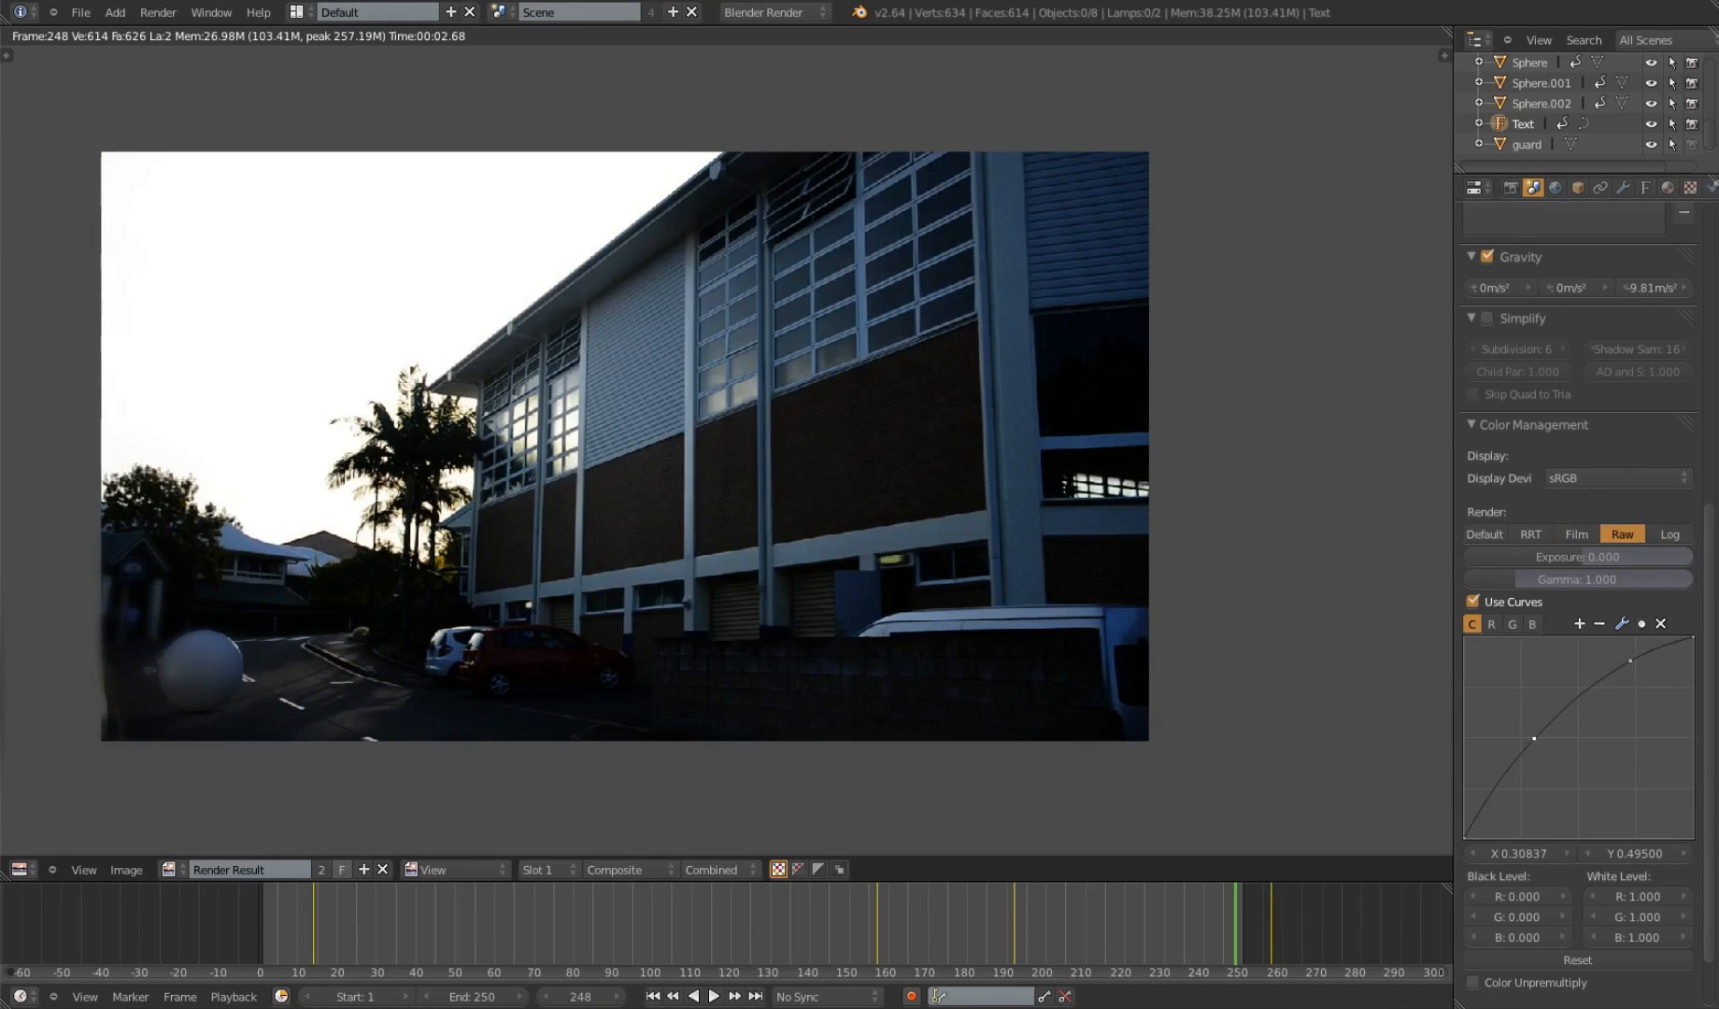
pyautogui.click(1575, 534)
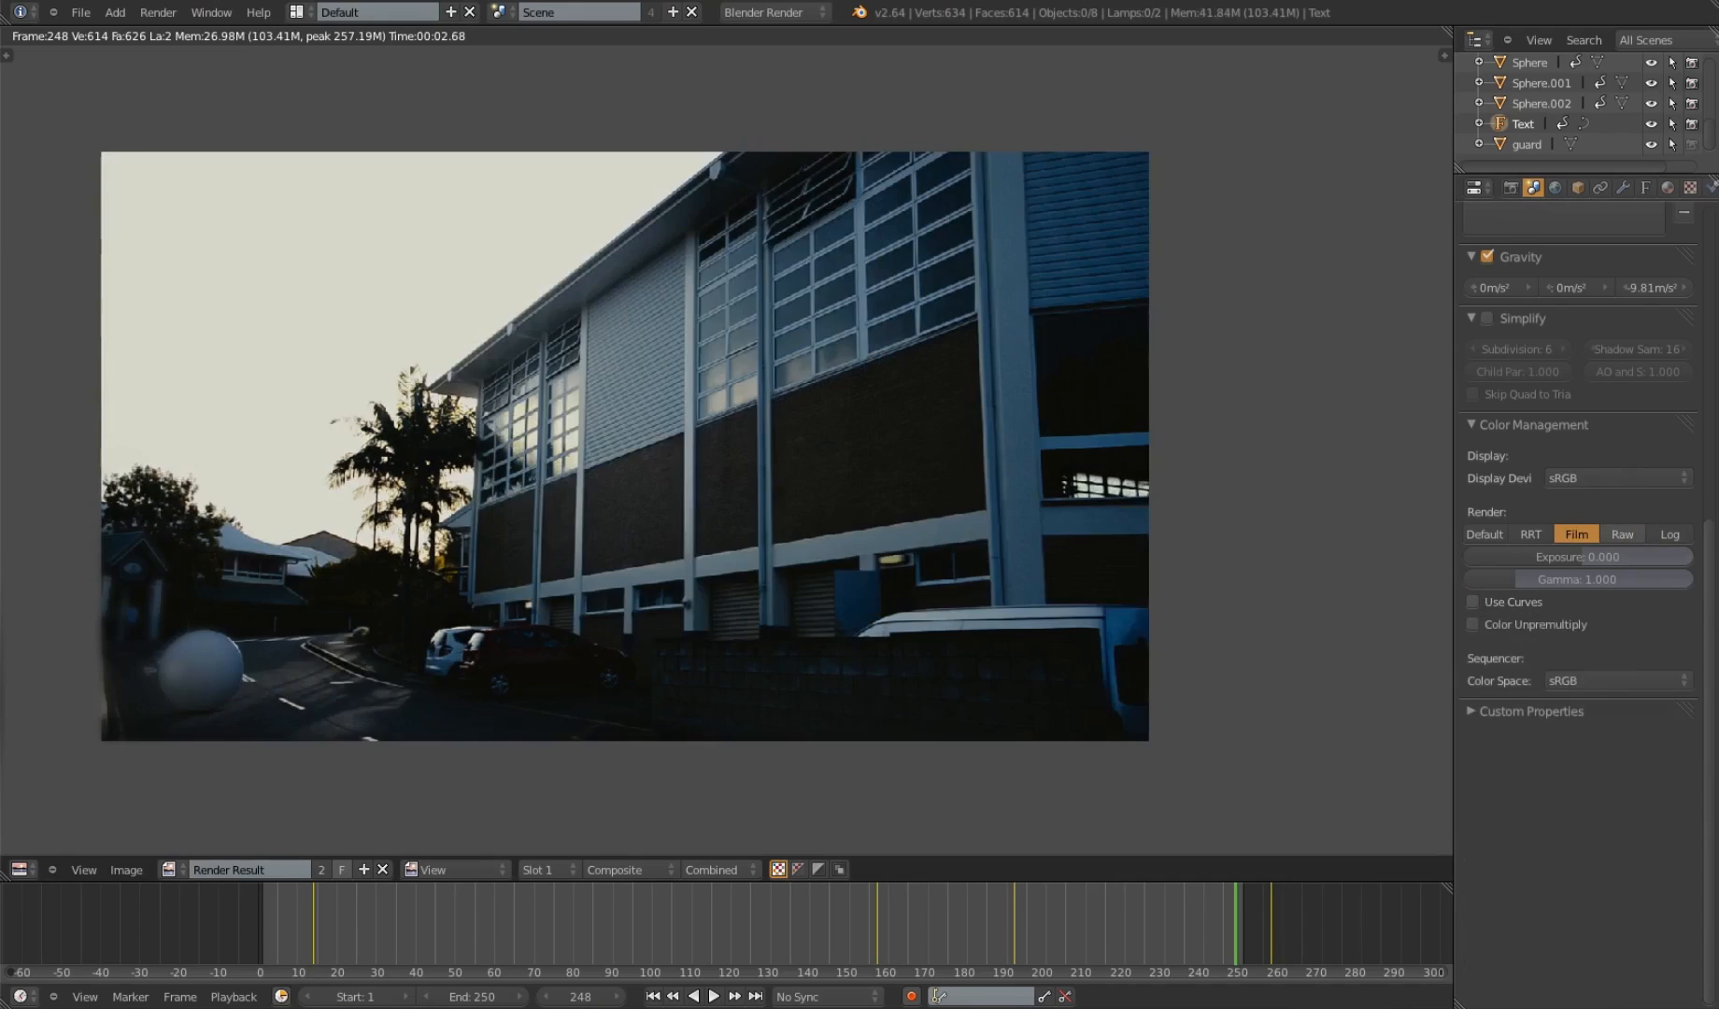
pyautogui.click(1622, 534)
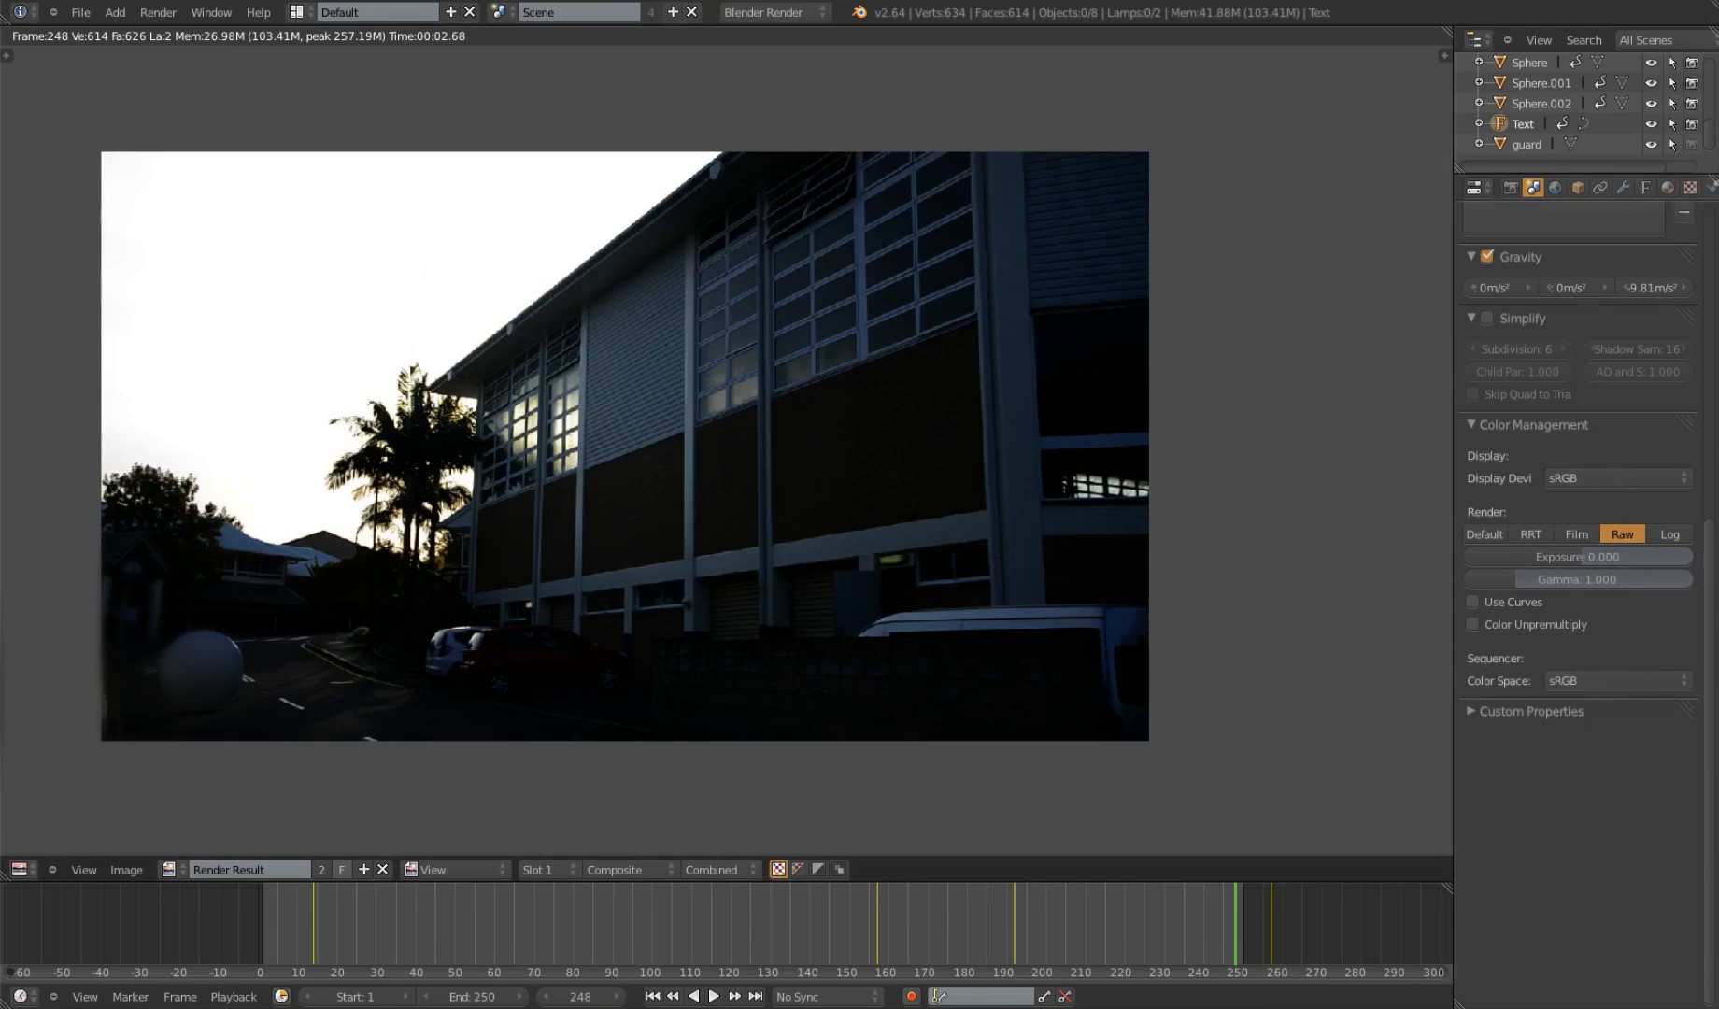
pyautogui.click(1670, 534)
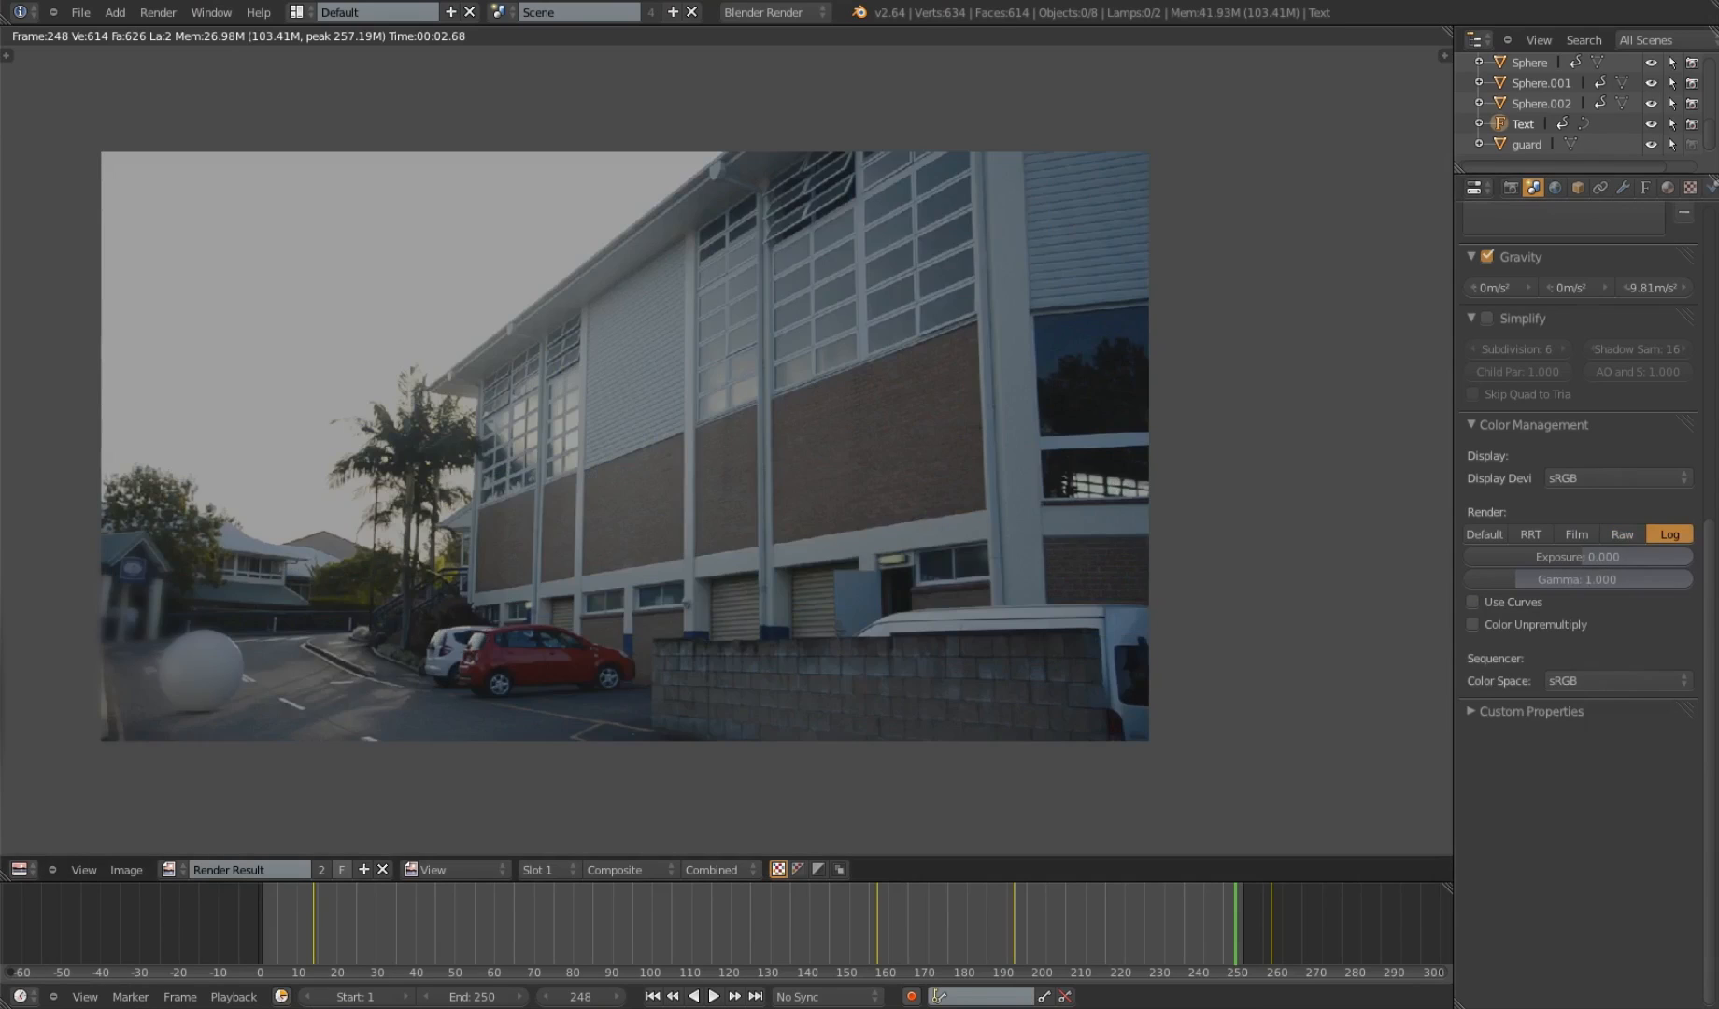